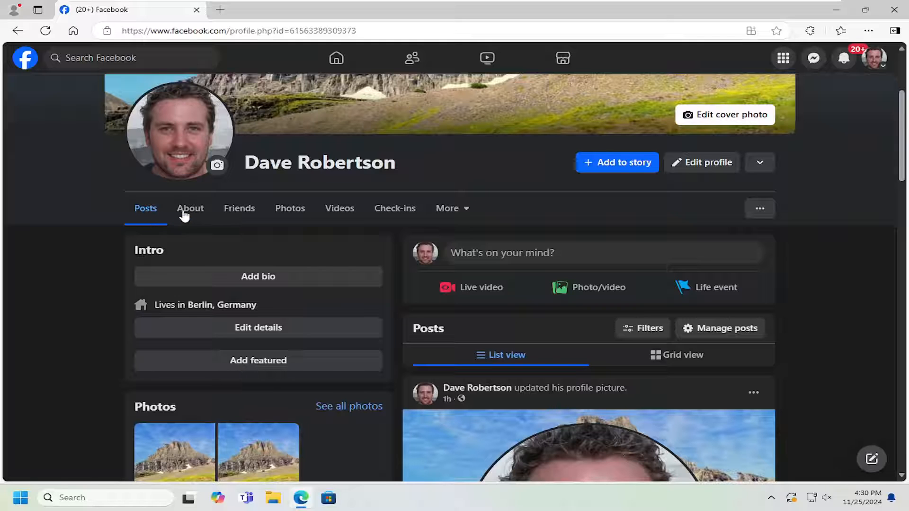
- Open the profile's About overview showing the workplace, school and city options
left_click(190, 208)
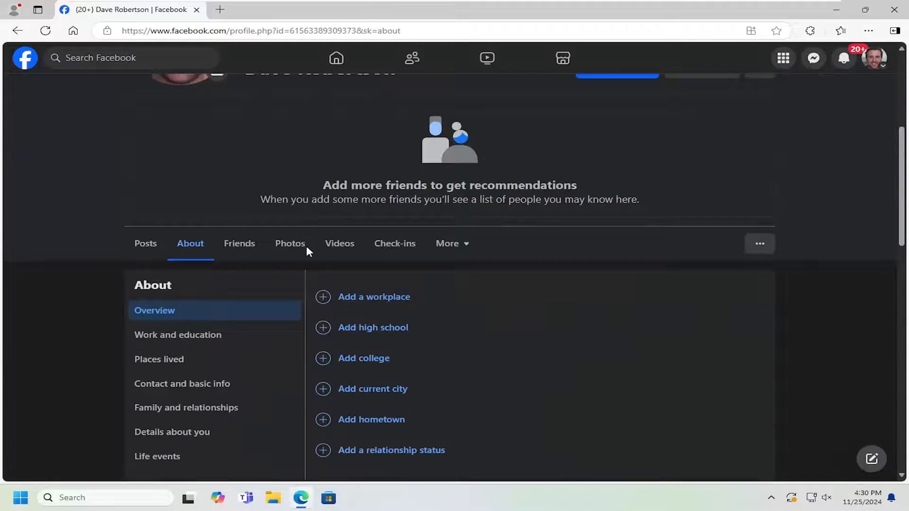
scroll("down", 3)
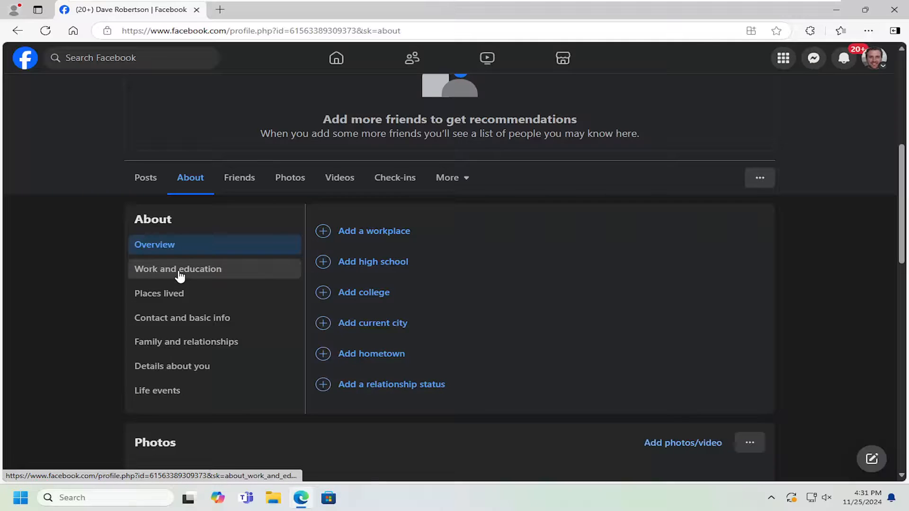
- Start a new workplace under Work and education with McDonald's as the company
left_click(177, 268)
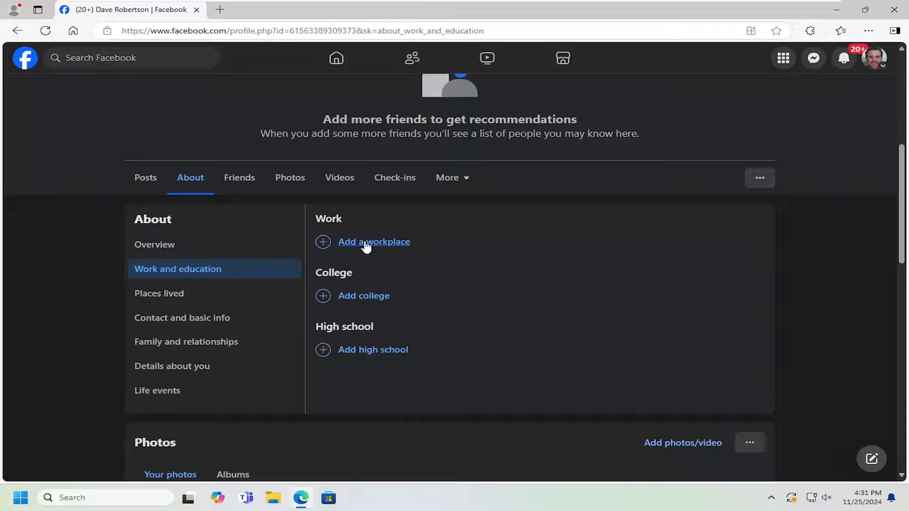
left_click(373, 241)
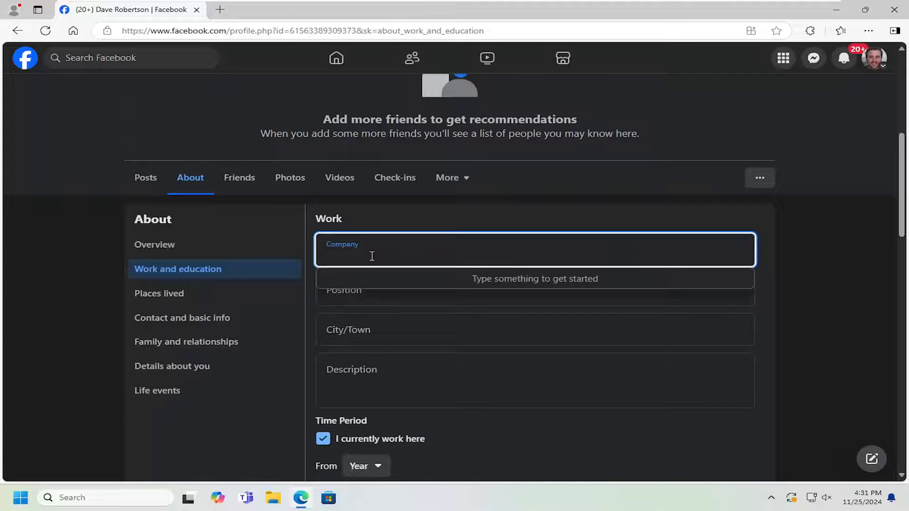
type("McDonalds")
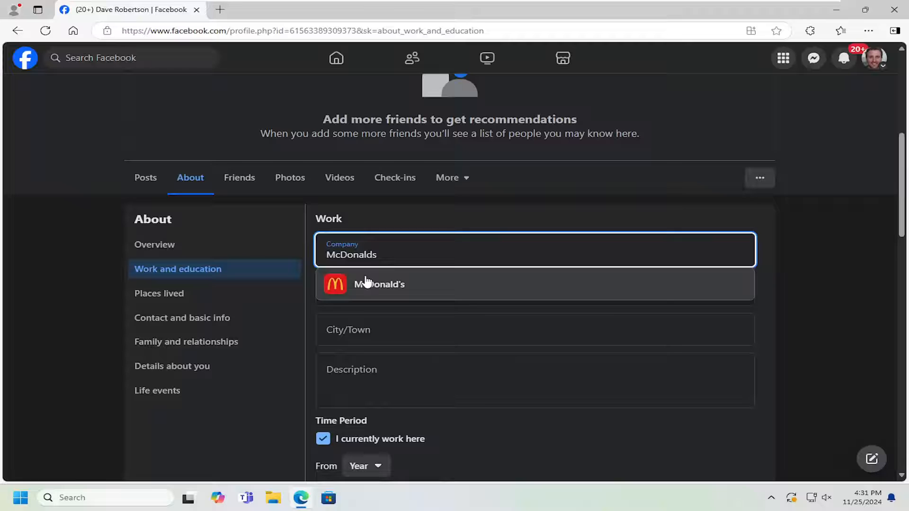
left_click(379, 284)
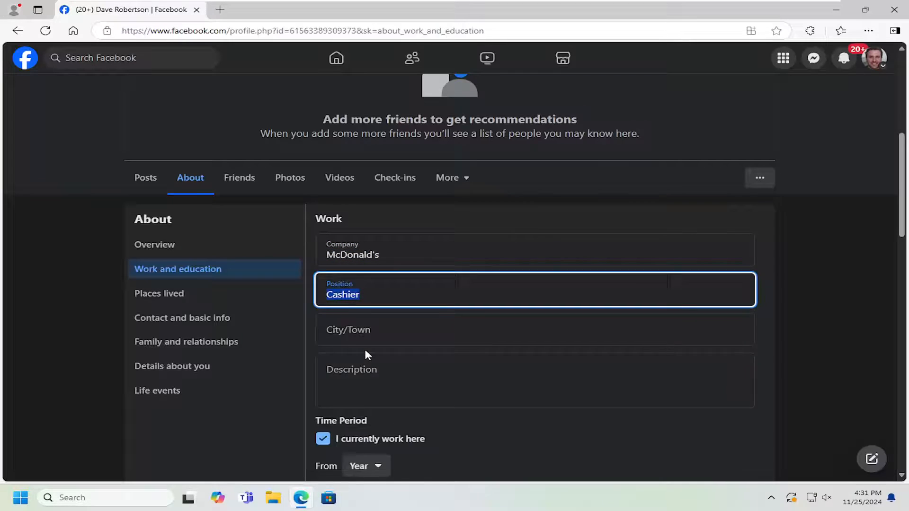
- Set the workplace city to Paris, France
type("Paris")
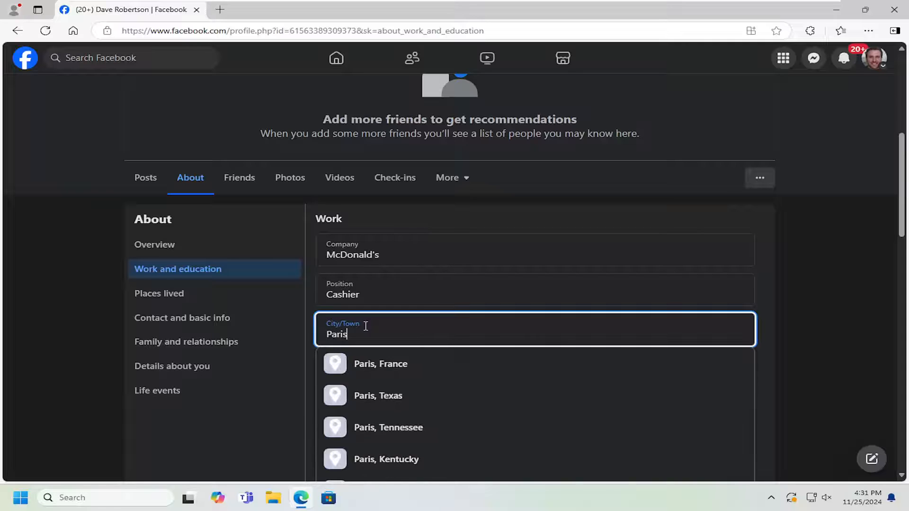
left_click(381, 363)
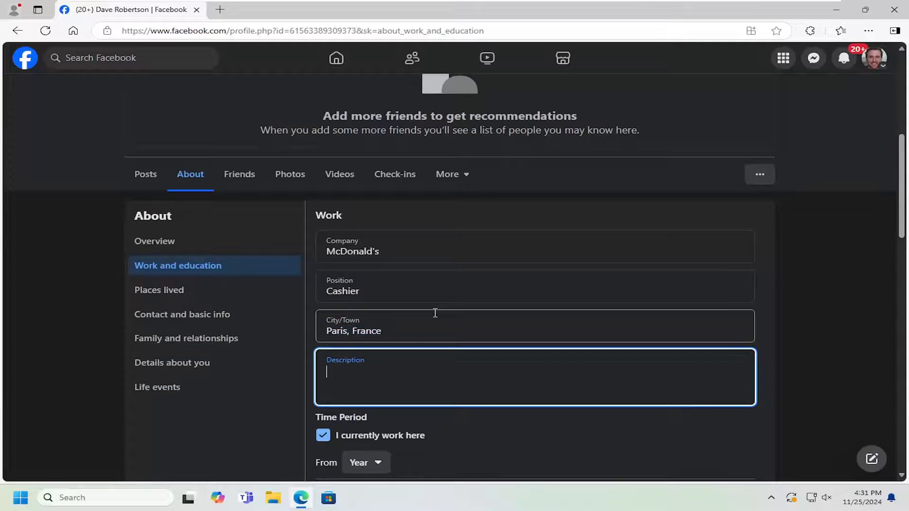
scroll("down", 3)
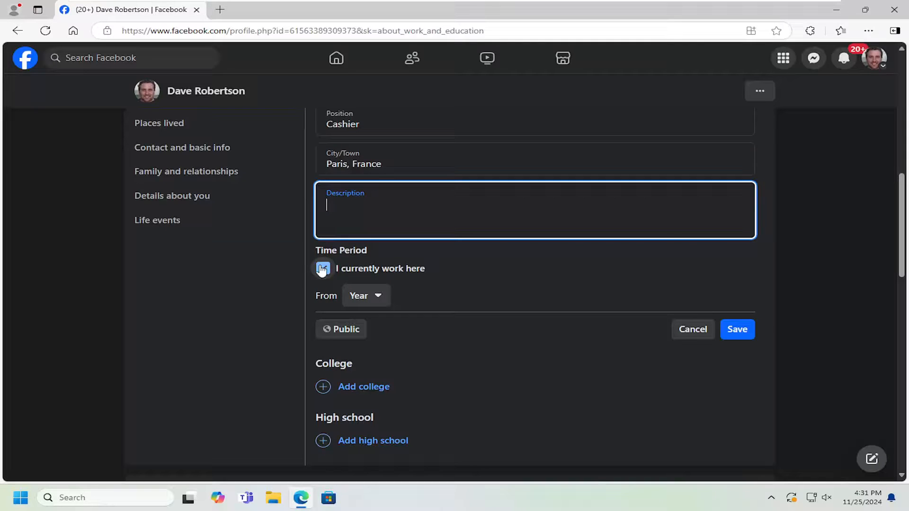
- Set the start date to March 4, 2022 and keep 'I currently work here' checked
left_click(364, 296)
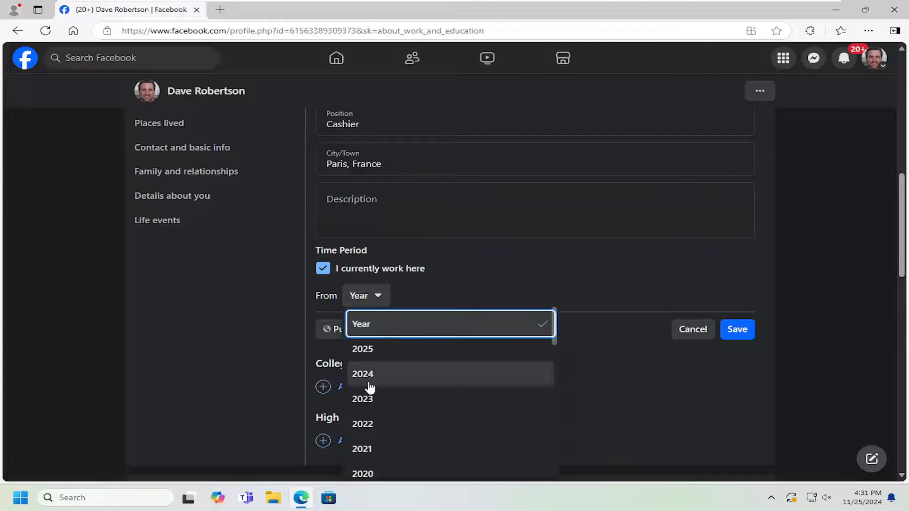
left_click(362, 424)
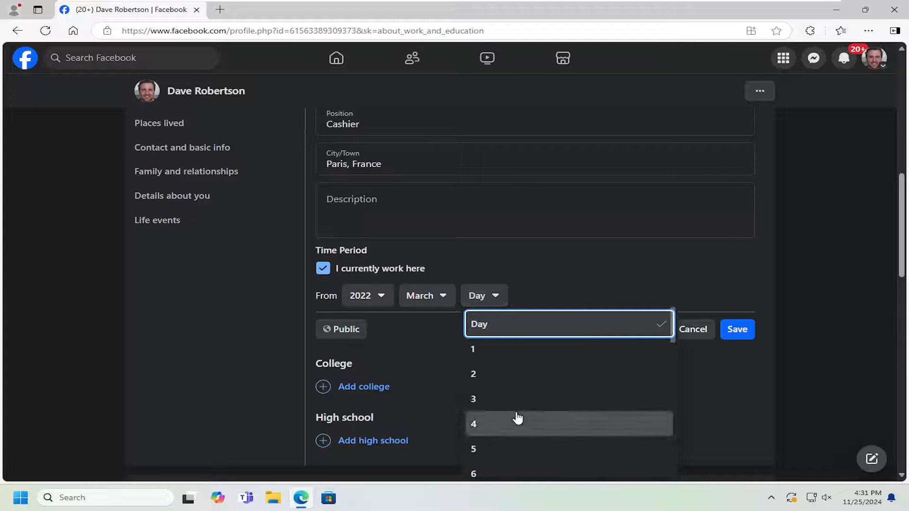
left_click(473, 424)
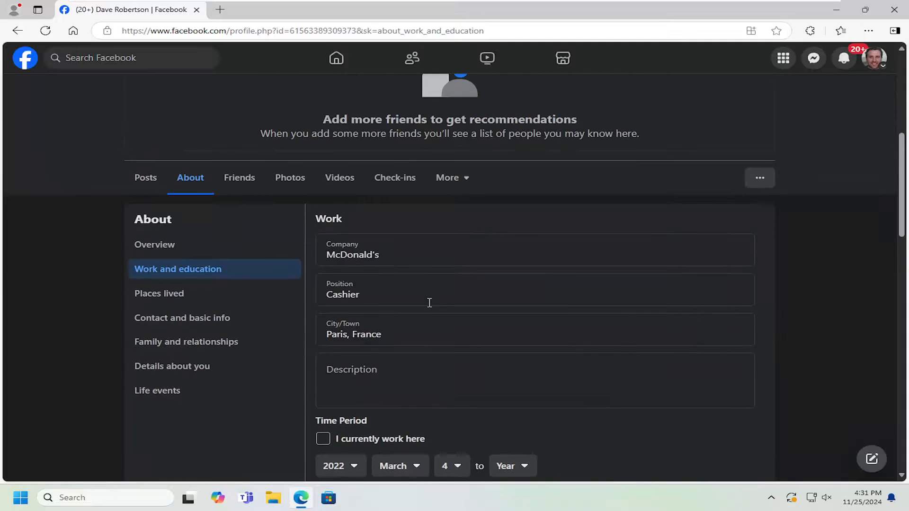
left_click(322, 439)
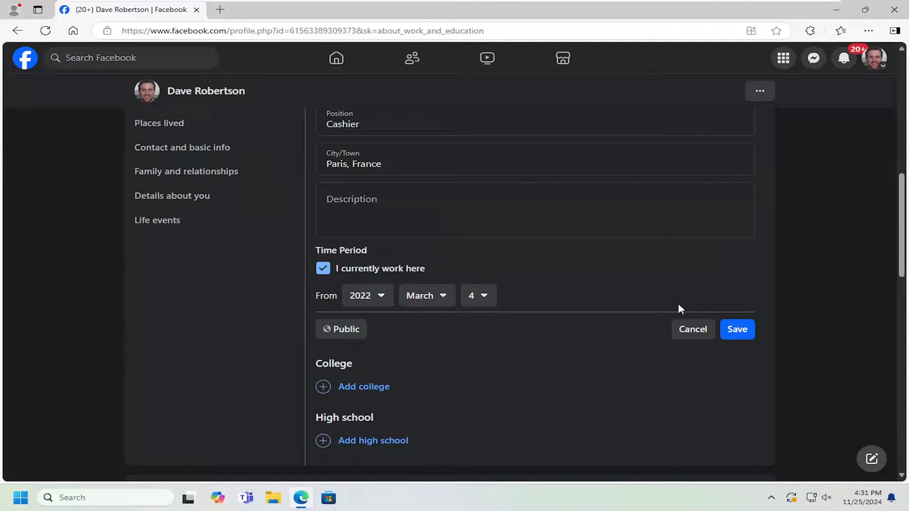
left_click(737, 330)
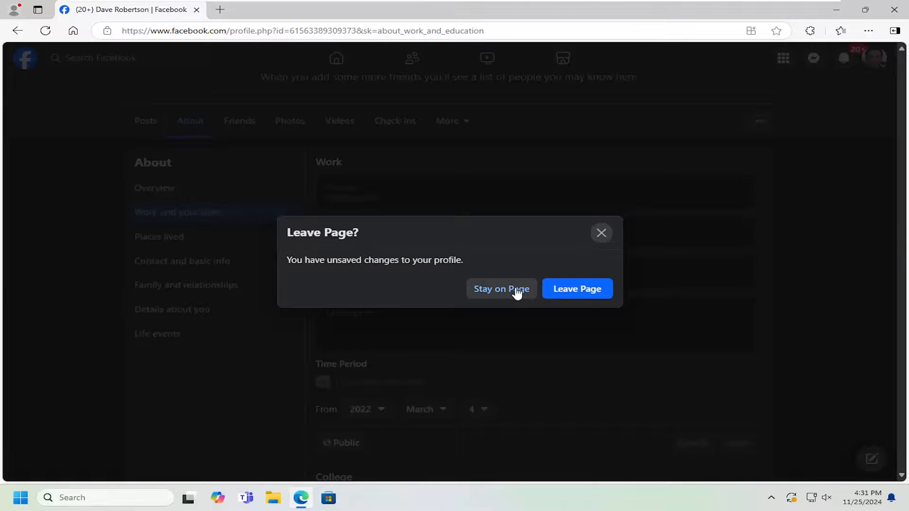
- Choose Stay on Page in the Leave Page? warning to keep the workplace edits
left_click(500, 288)
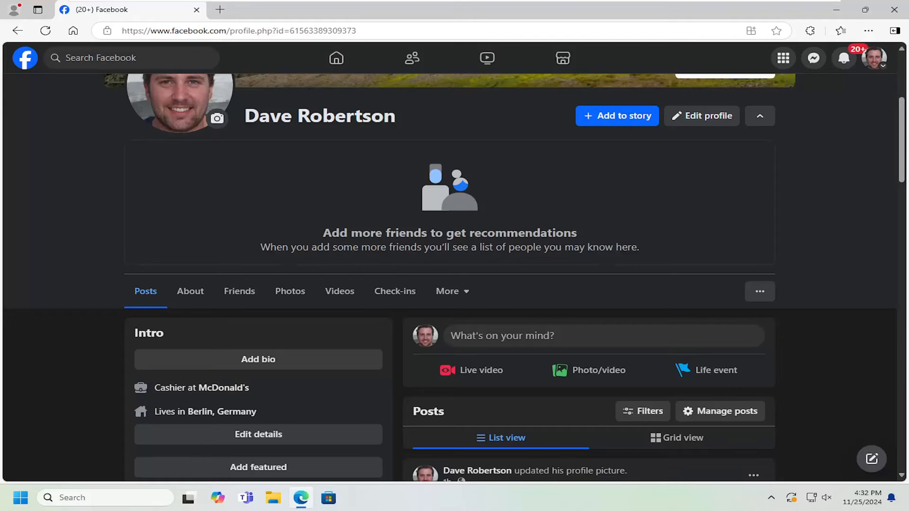
- Scroll the profile to the Intro box showing Cashier at McDonald's above Lives in Berlin
scroll("down", 3)
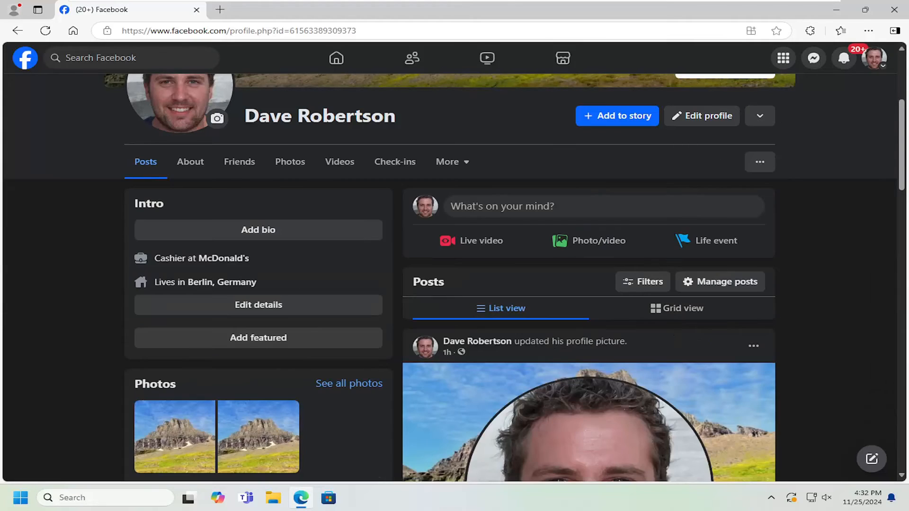